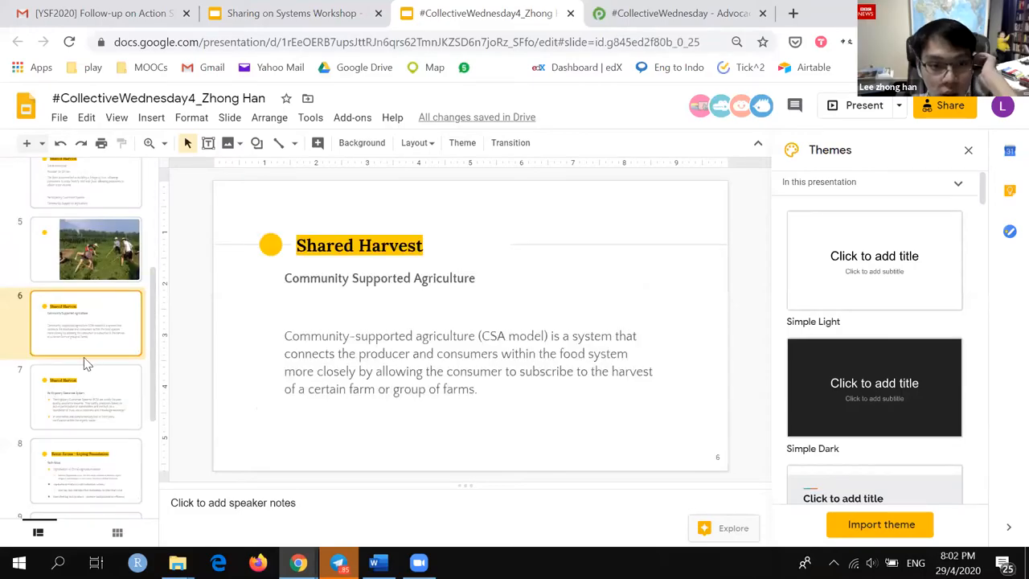
Display slide 4, the Shared Harvest social enterprise and founder overview.
left_click(87, 207)
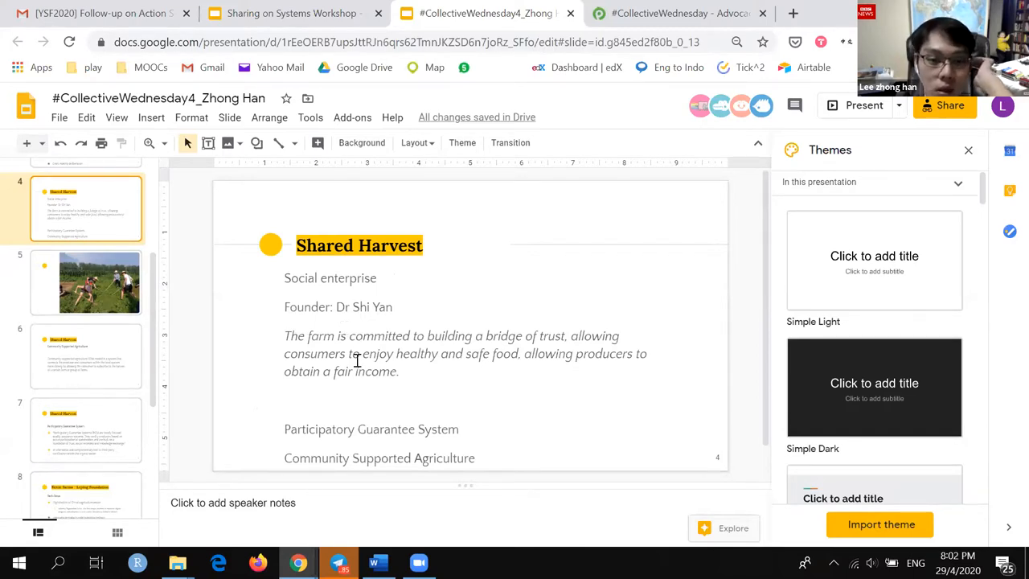
left_click(358, 354)
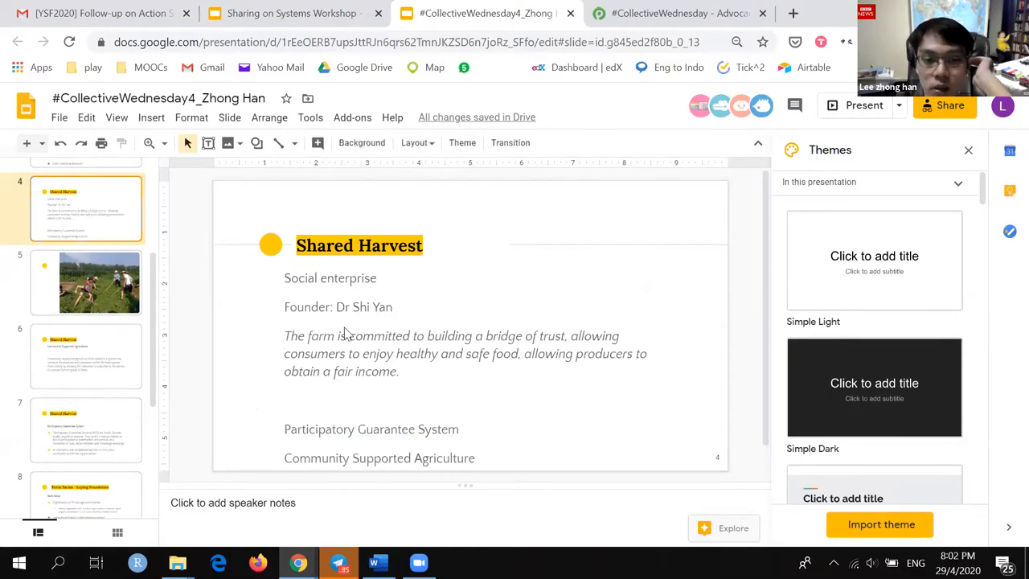
mouse_move(364, 334)
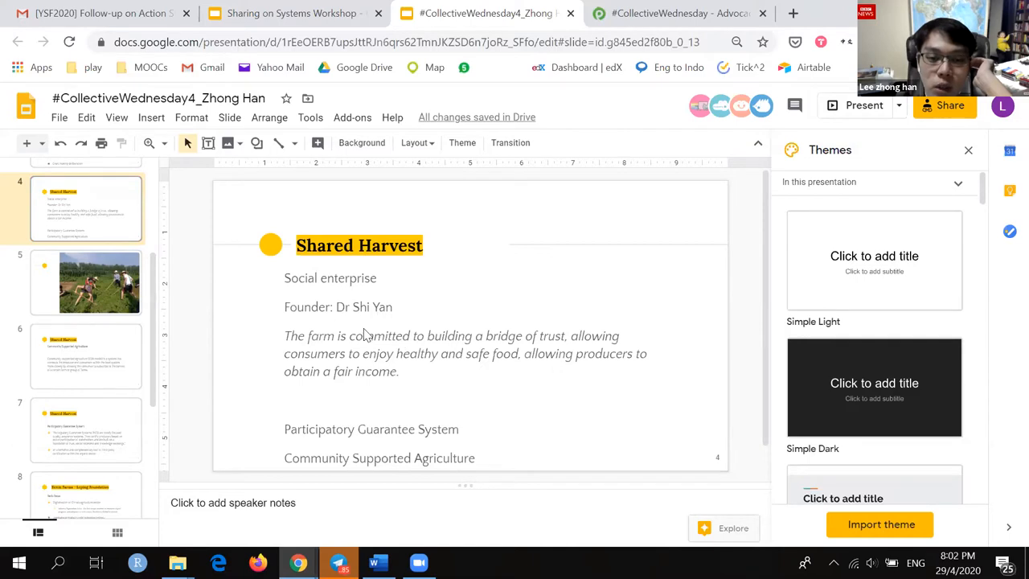
mouse_move(381, 320)
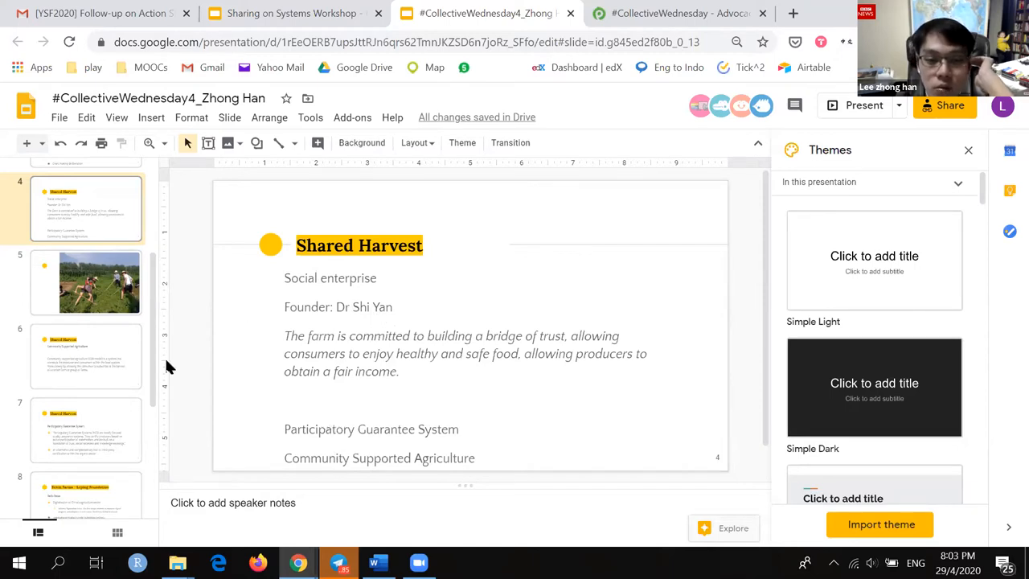
Display slide 6, the Community Supported Agriculture slide explaining the CSA model.
left_click(85, 357)
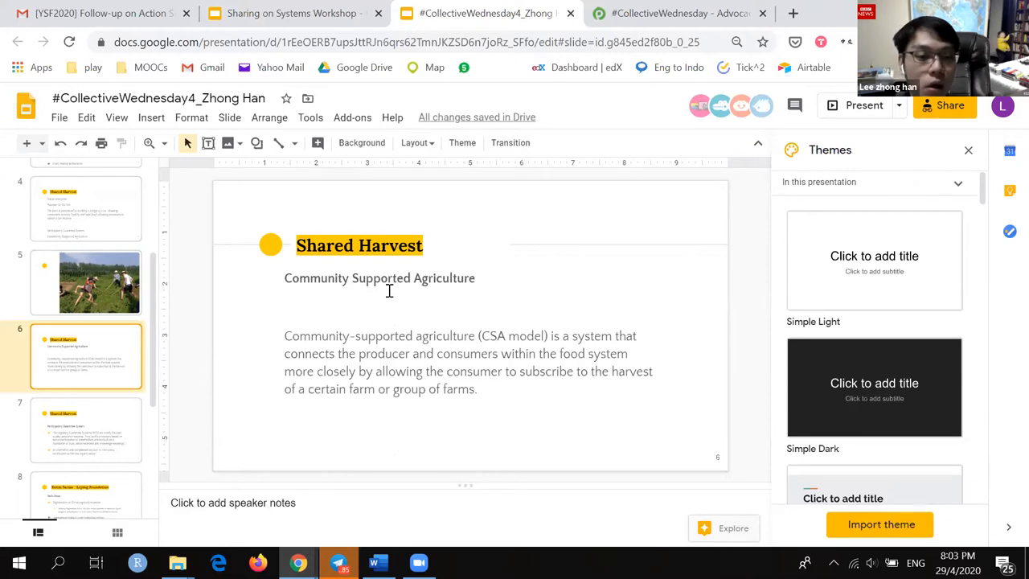
mouse_move(192, 395)
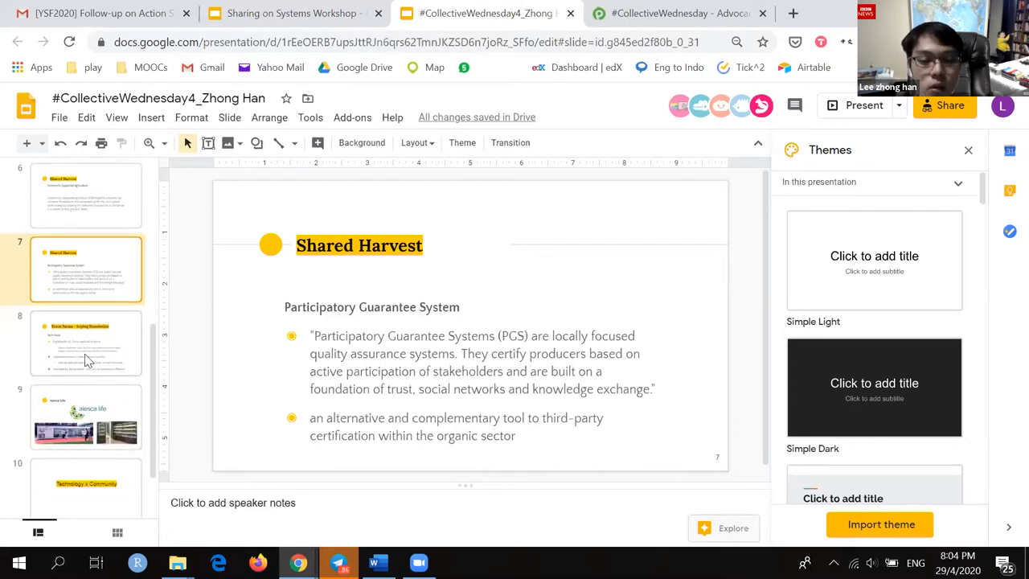
Display slide 8 on Kexin Farms – Leping Foundation's tech focus.
left_click(86, 342)
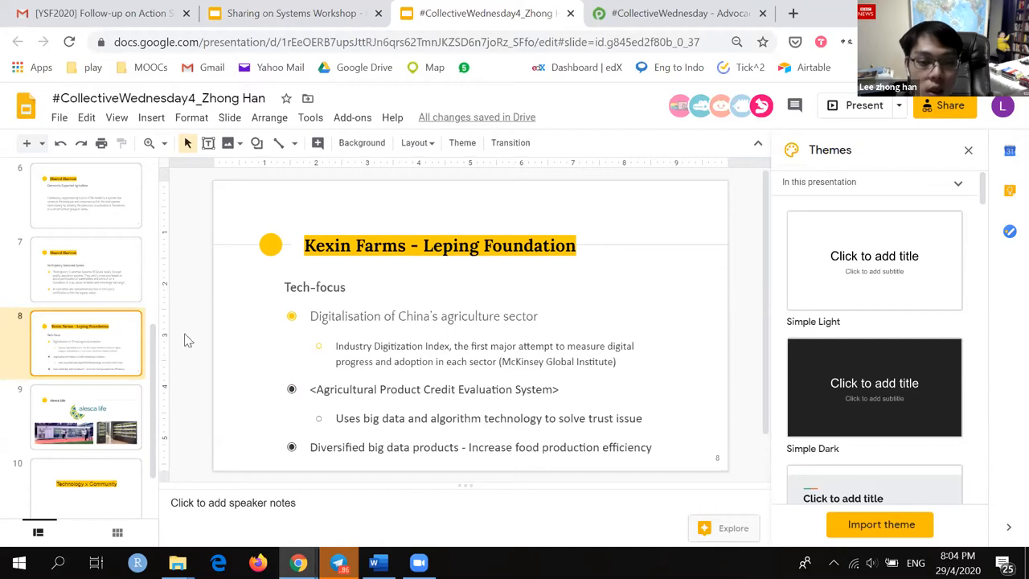
mouse_move(275, 359)
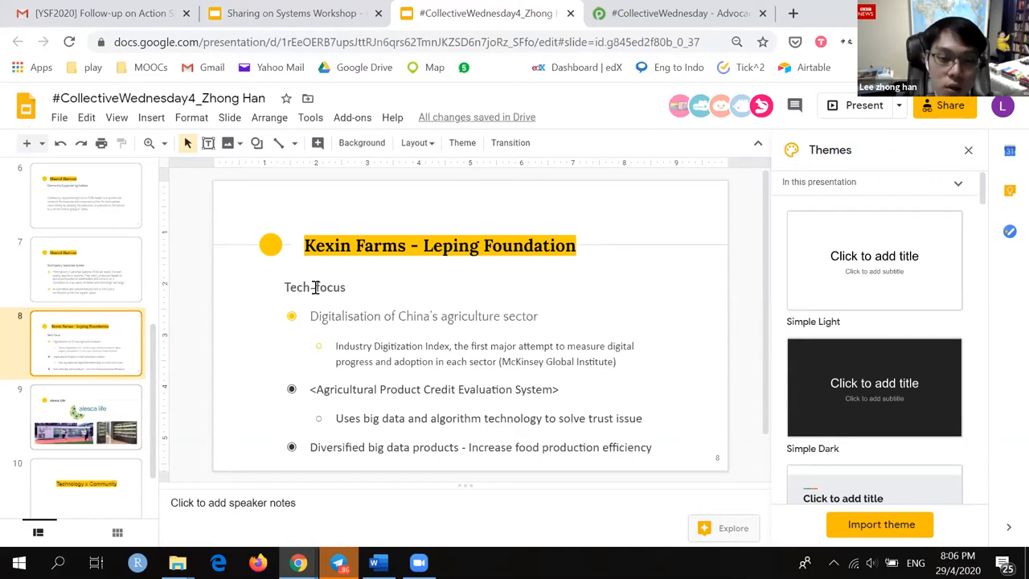
Scroll past the Alesca Life slide to slide 10, 'Technology x Community'.
scroll("down", 3)
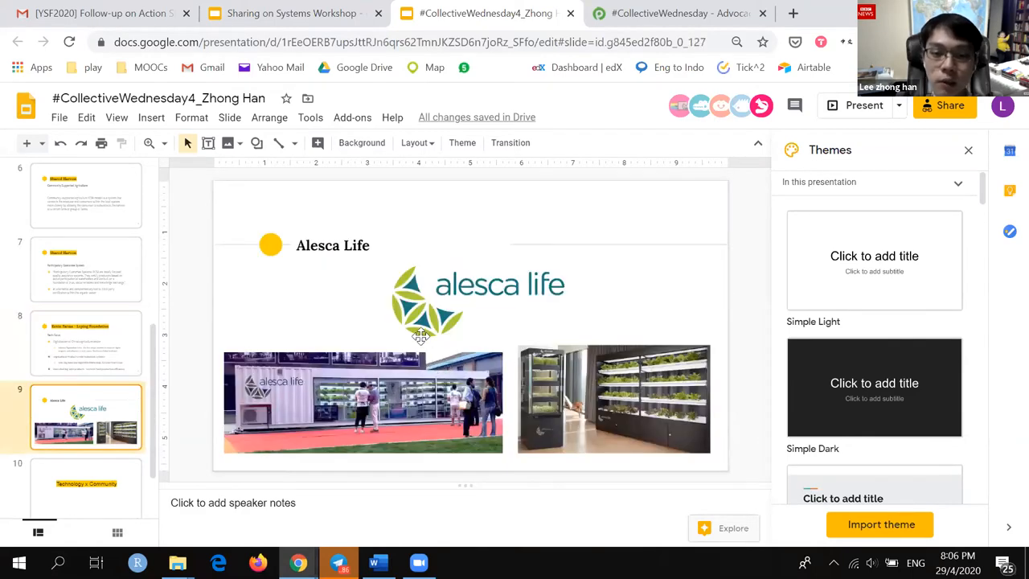
mouse_move(358, 317)
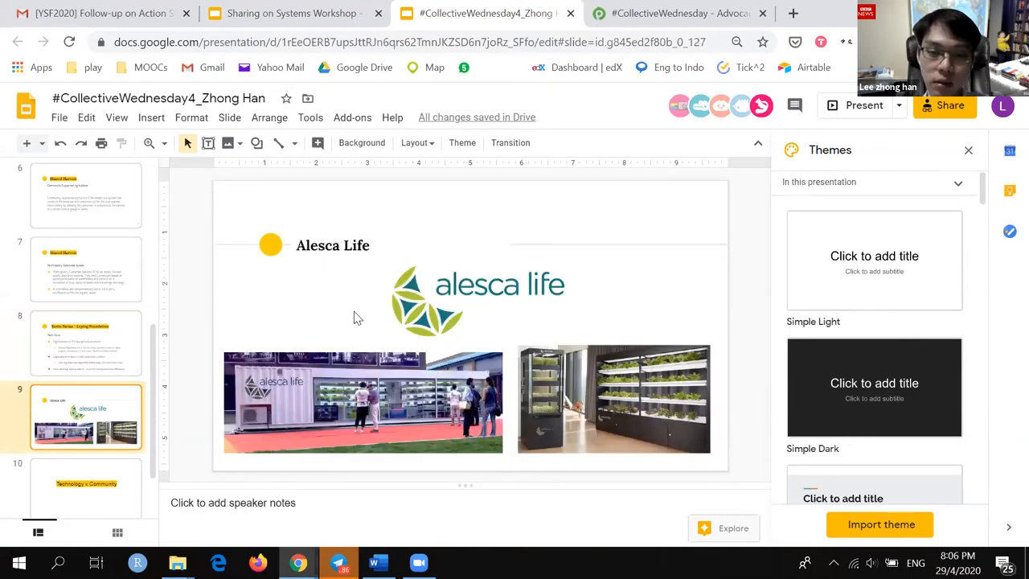
mouse_move(354, 287)
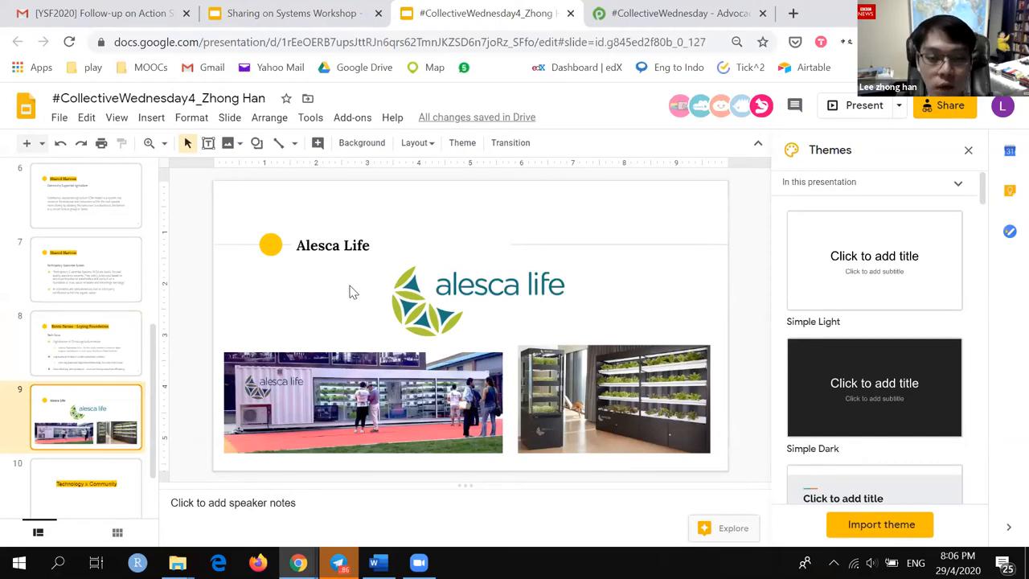
mouse_move(350, 302)
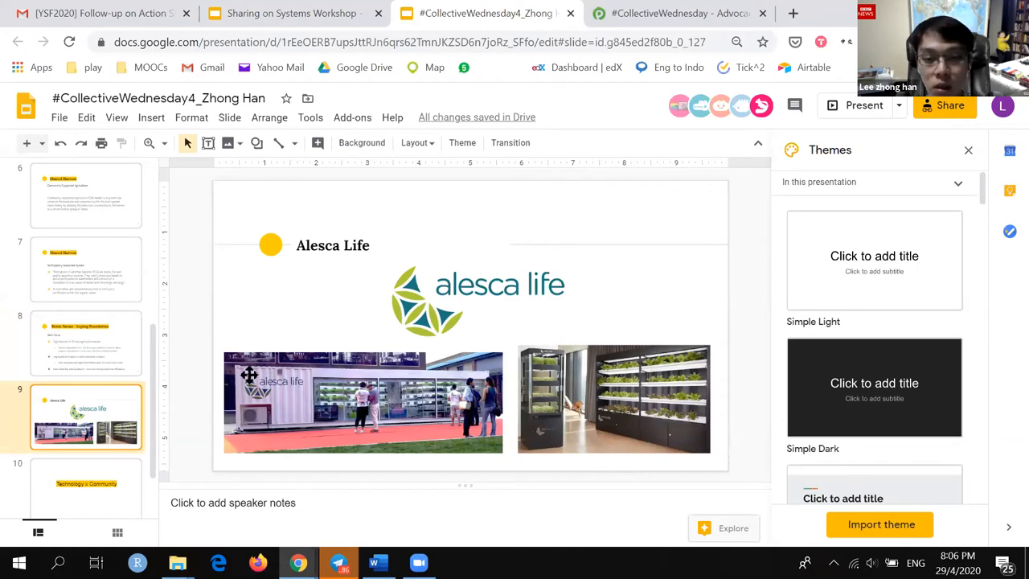
mouse_move(319, 324)
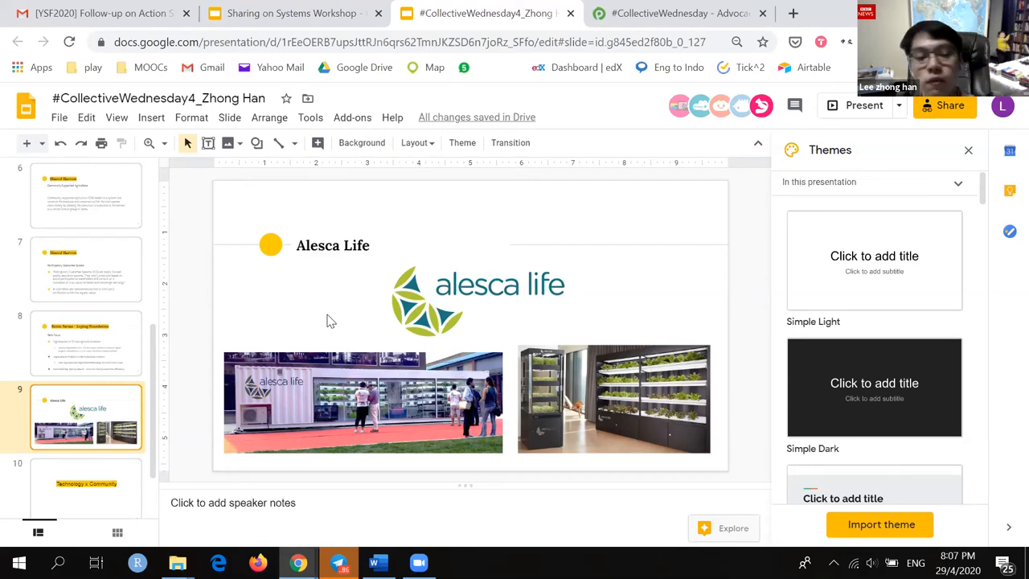
scroll("down", 3)
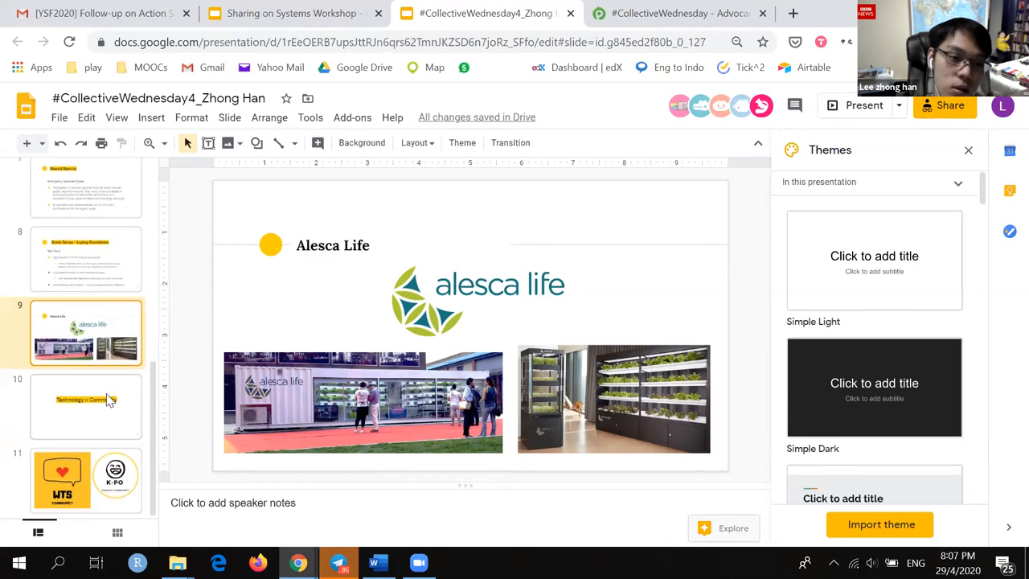
left_click(86, 407)
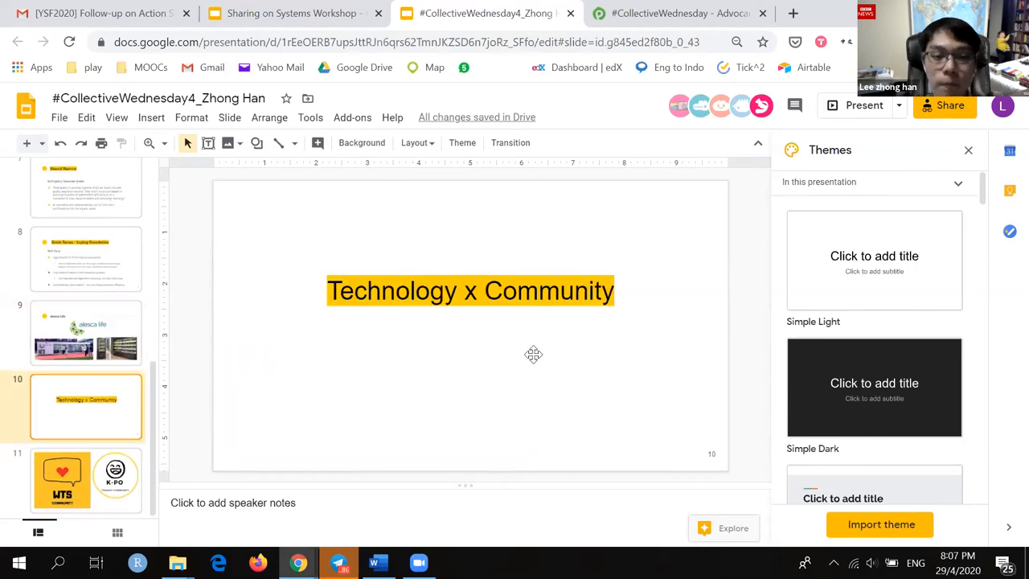